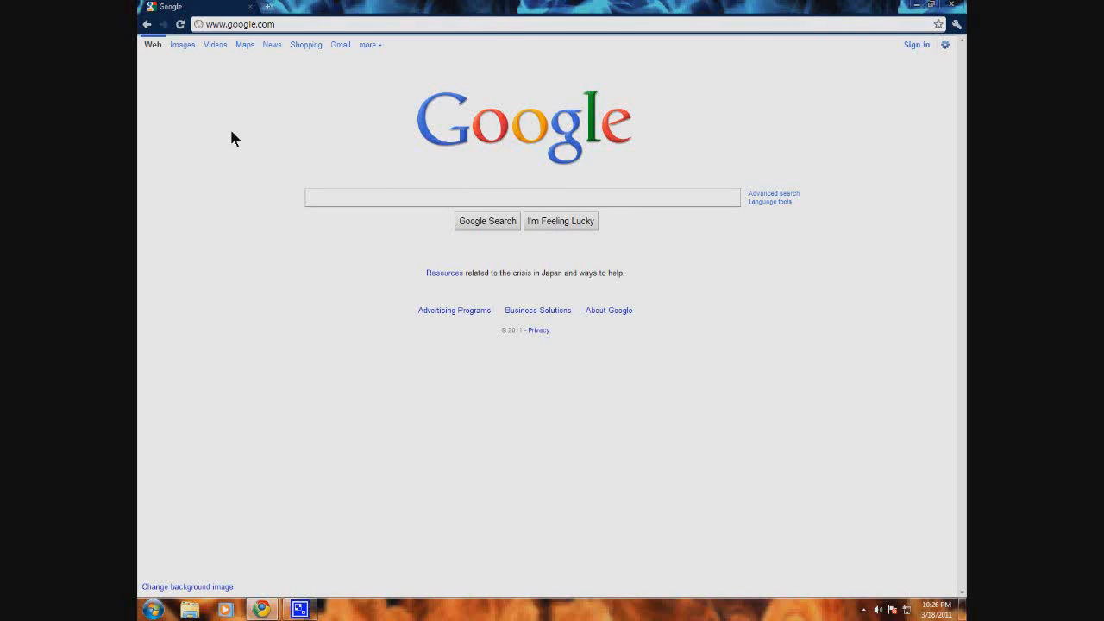
Google 'blackberry desktop manager' and open the BlackBerry Desktop Software result.
click(522, 197)
text(blackberry desktop manager)
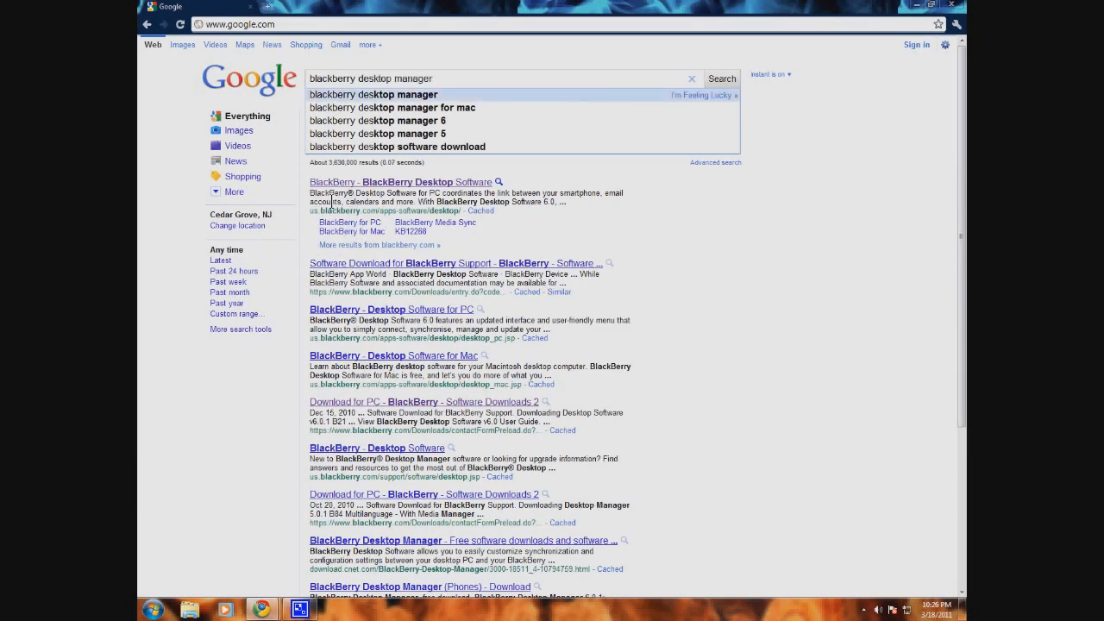
click(399, 182)
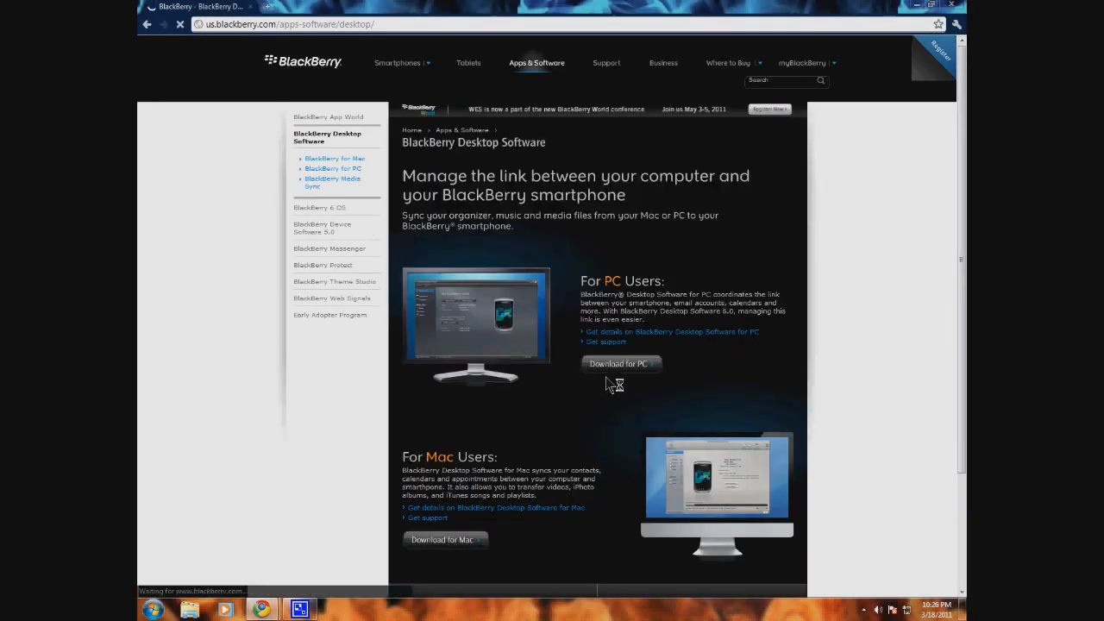
Skim the PC download page, then submit the device password to unlock the BlackBerry.
scroll(down, 3)
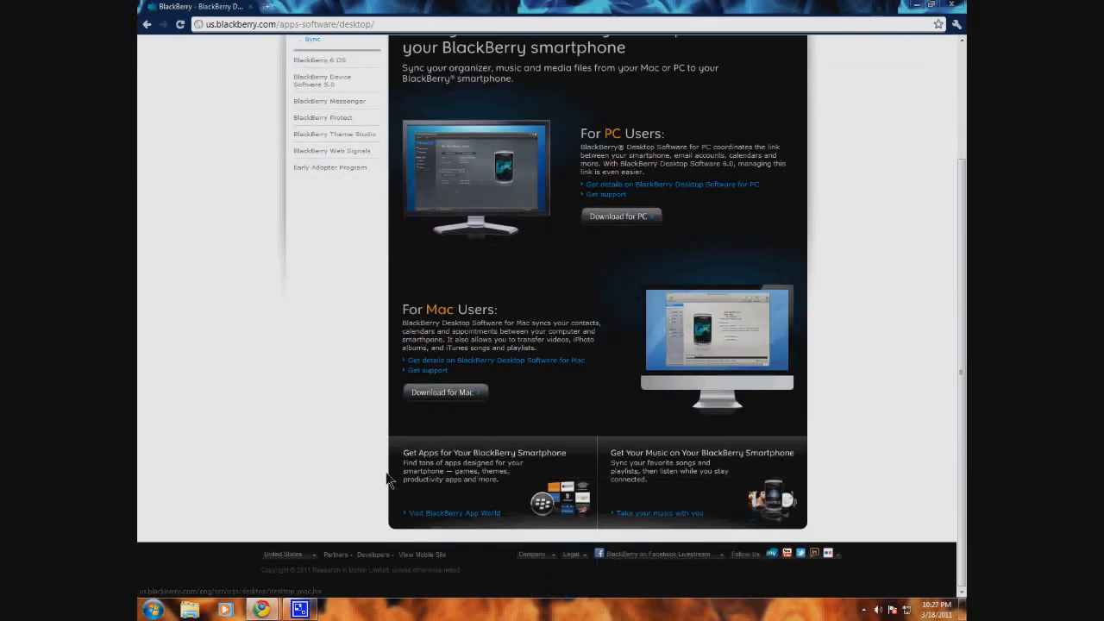
scroll(up, 3)
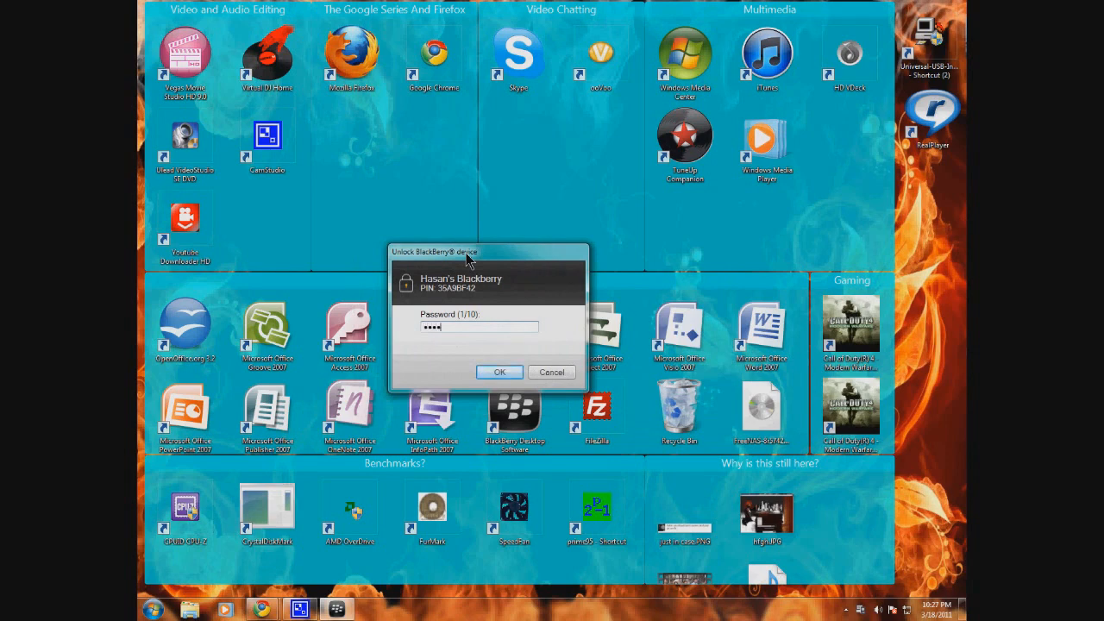
click(500, 371)
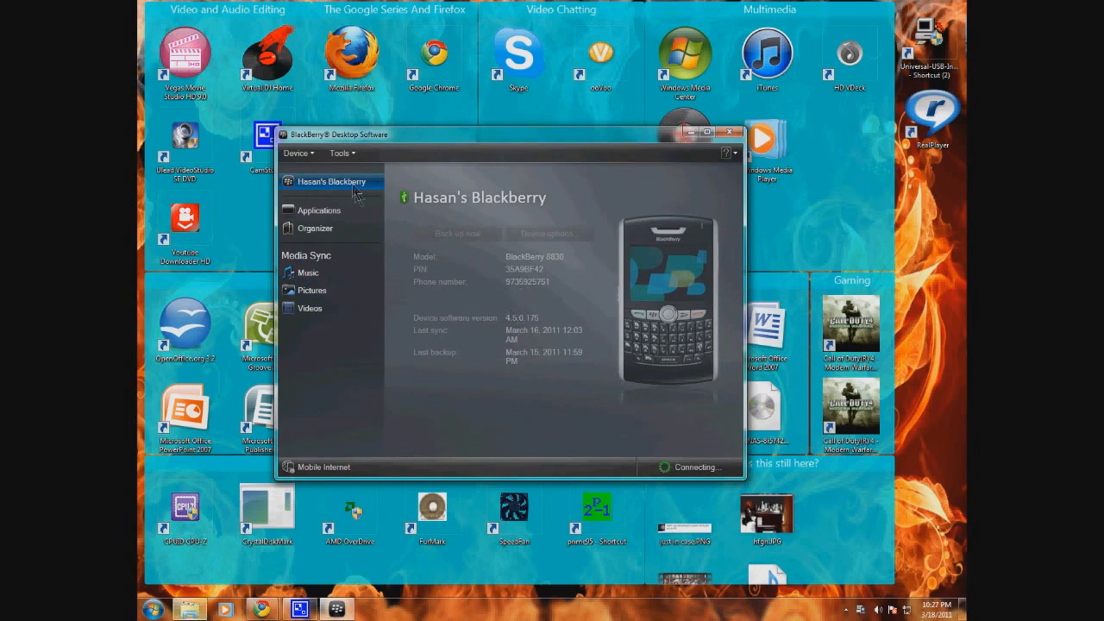
Select the device in the sidebar and wait until last sync and backup read Today 10:27 PM.
click(298, 153)
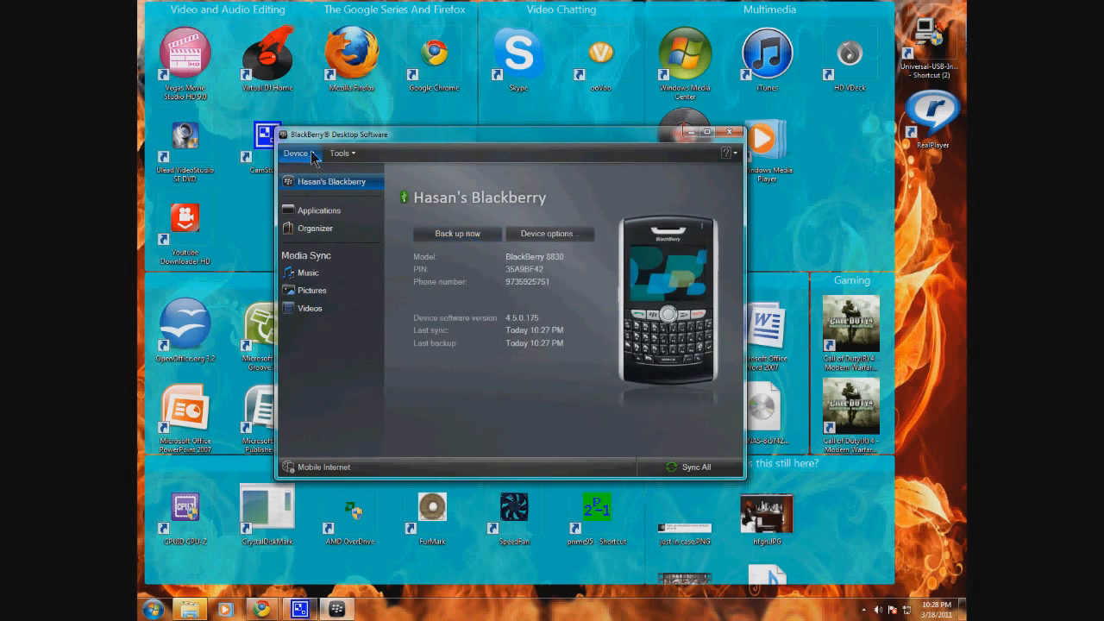
Check for device updates, then unsubscribe from update email notifications.
click(296, 152)
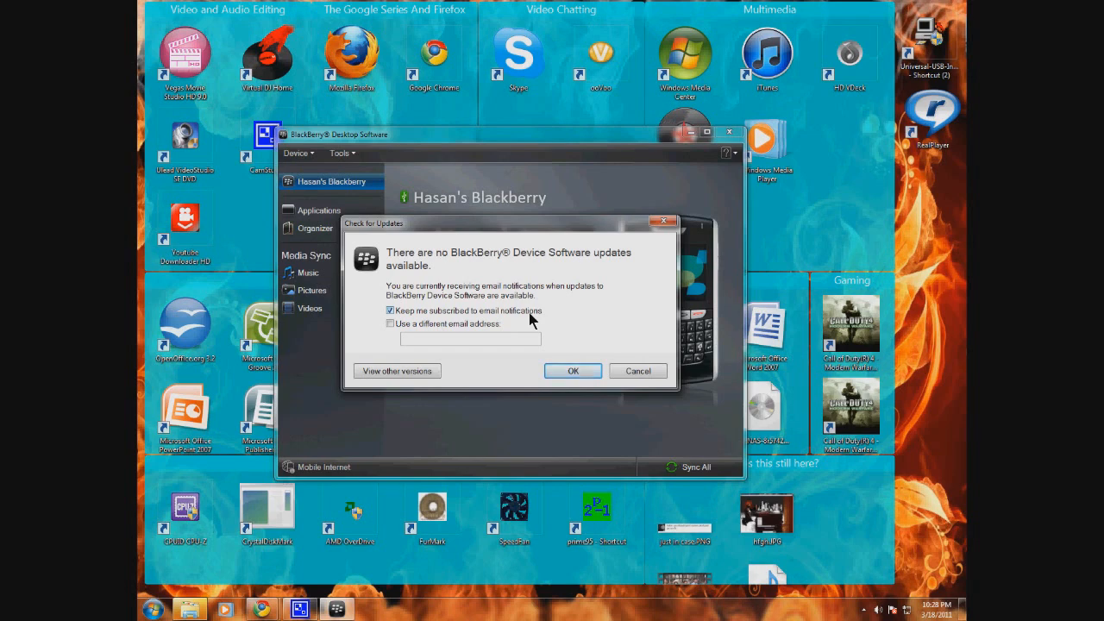
click(390, 310)
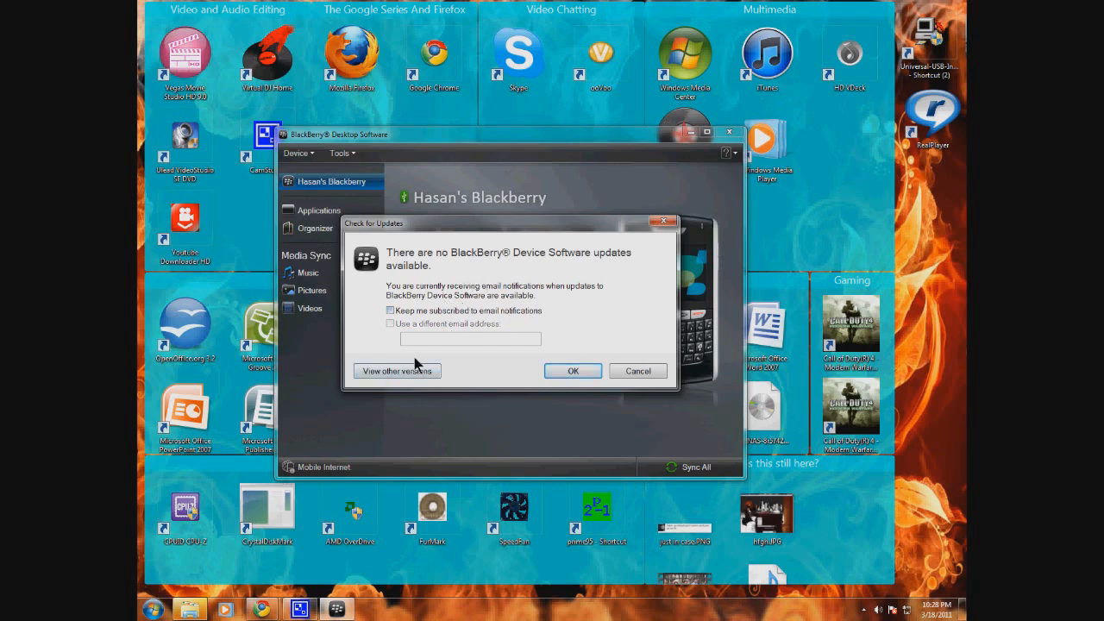
View other versions to list 4.5.0.175 (installed) and the 4.5.0.135 downgrade.
click(396, 370)
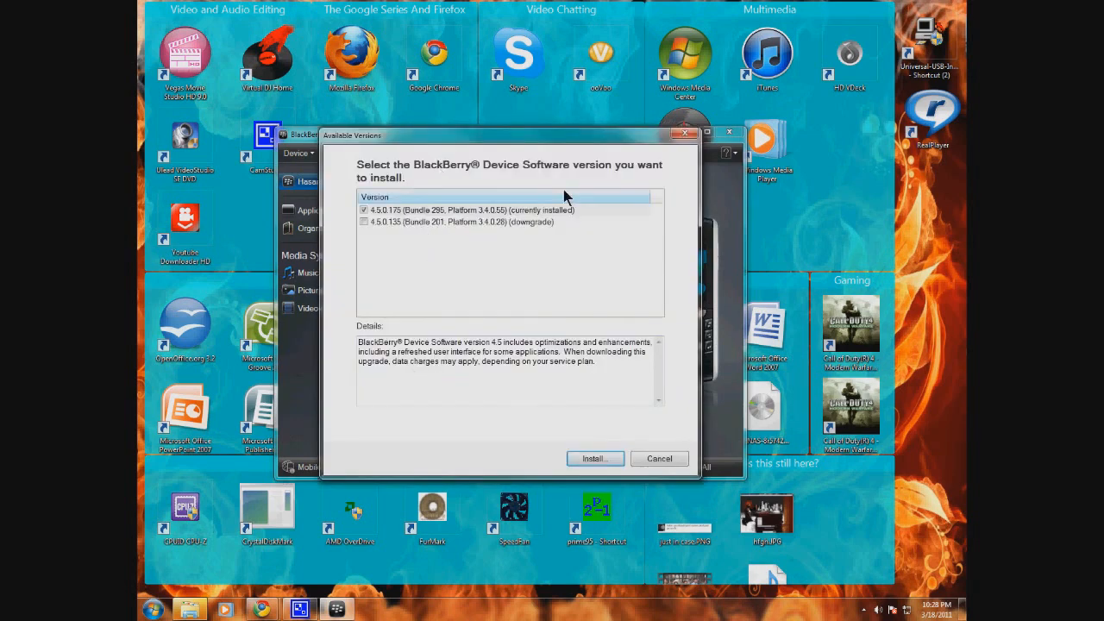
mouse_move(396, 244)
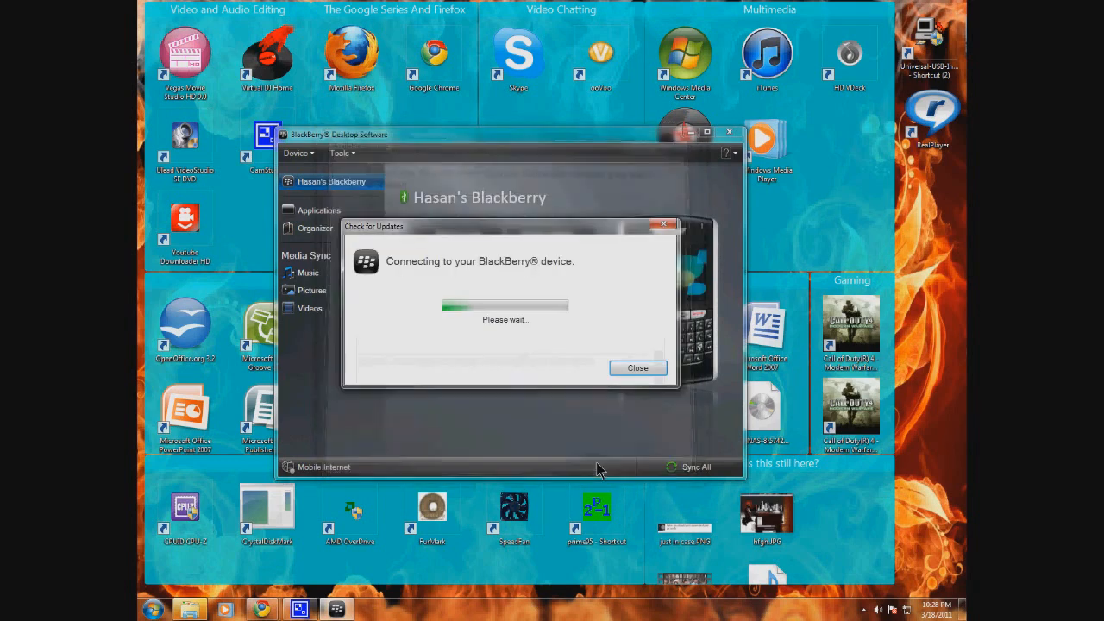
mouse_move(487, 235)
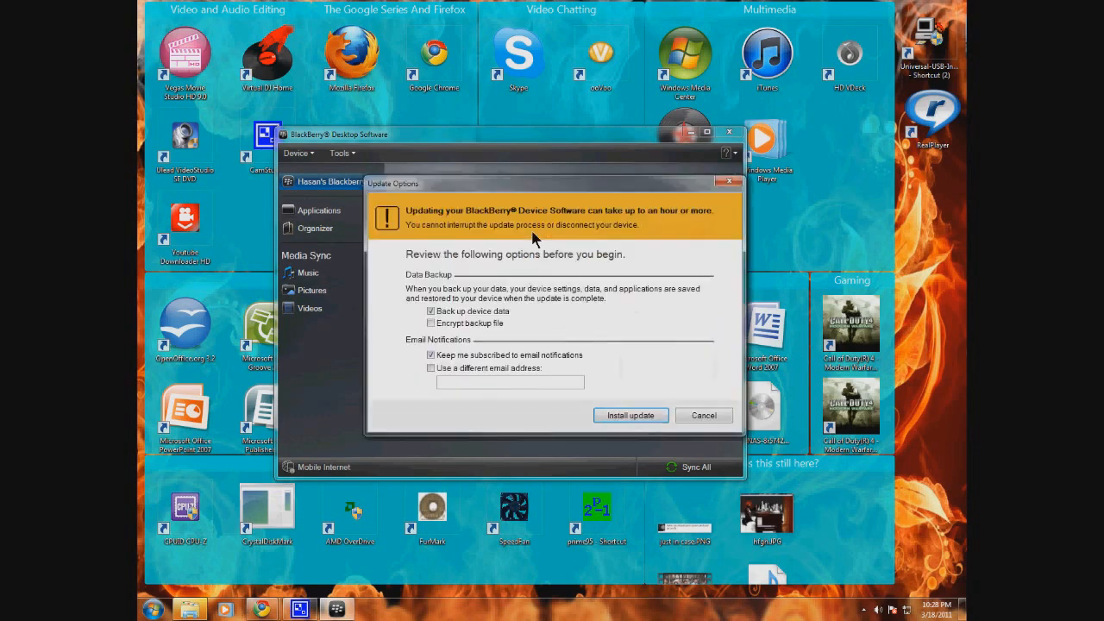
Install the update with backup, accept the activation warning, and close the completion notice.
click(631, 415)
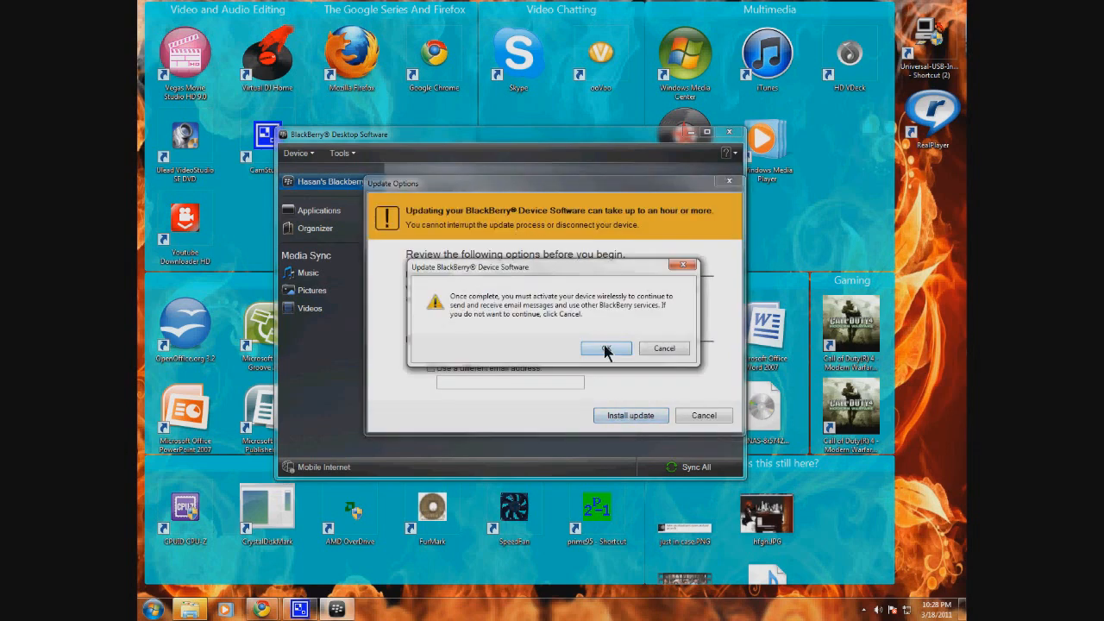
click(604, 347)
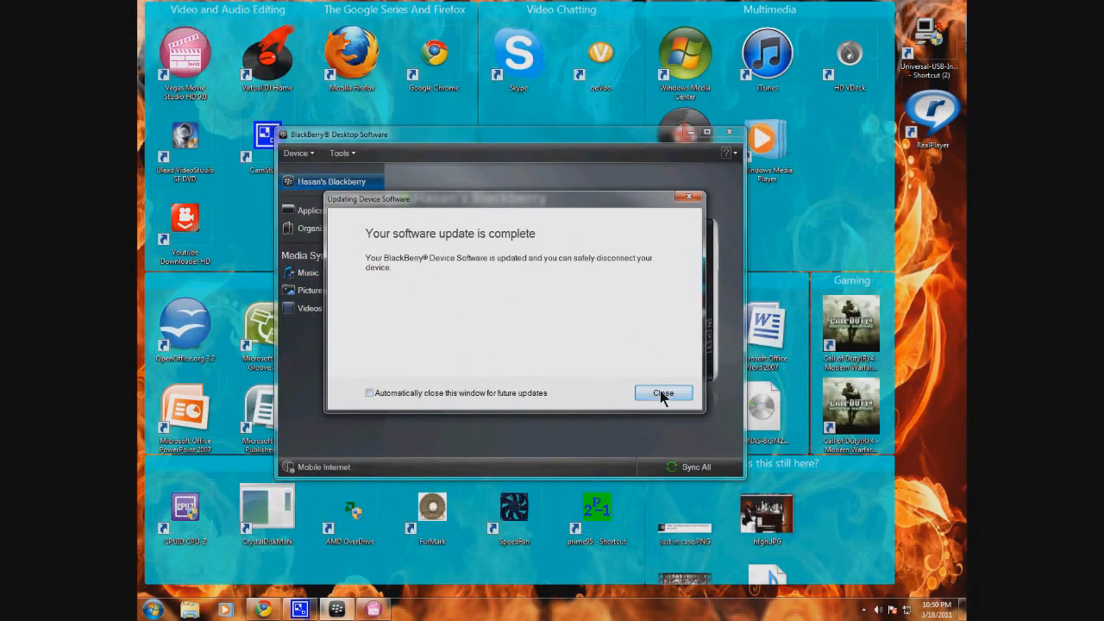
click(663, 393)
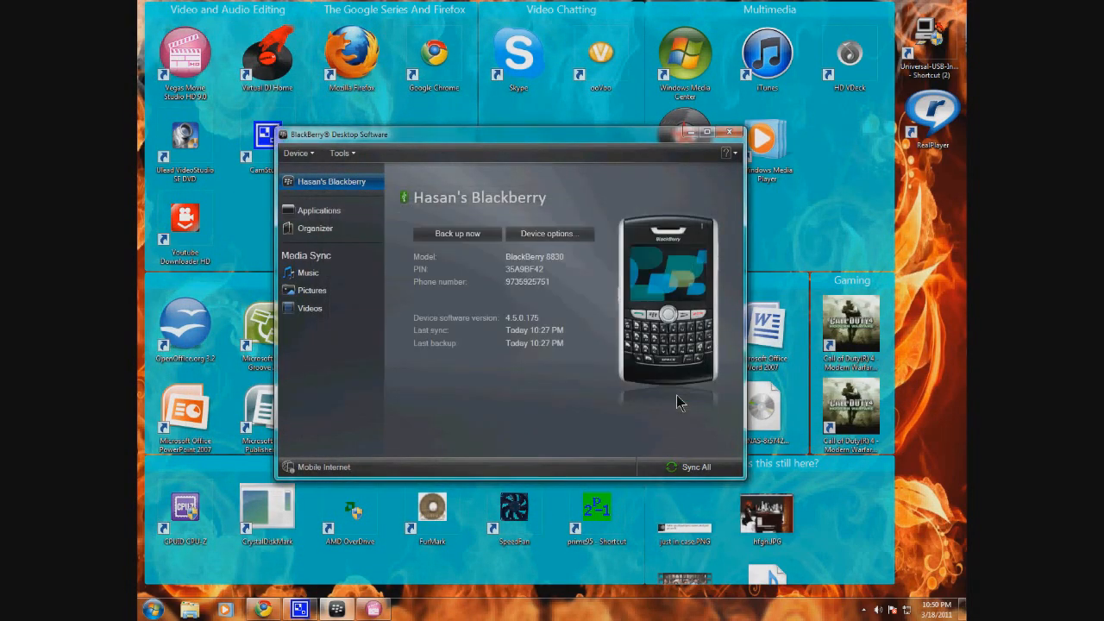